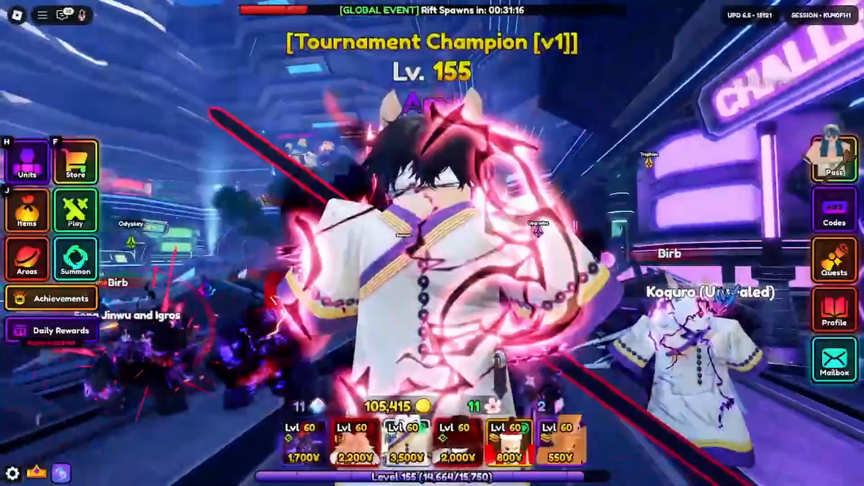
- Follow the AV AIO v1.2.1 post in Discord's mango forum to its MediaFire page
{"action": "left_click", "coordinate": [490, 476]}
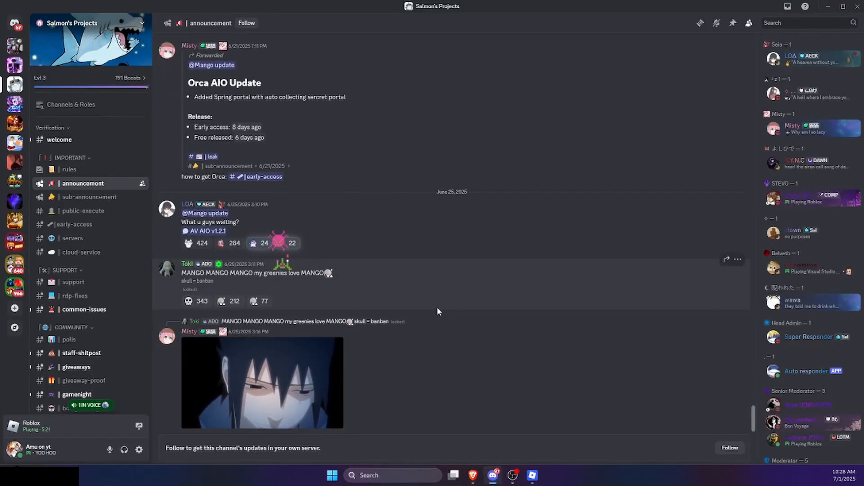
{"action": "scroll", "scroll_direction": "down", "scroll_amount": 3}
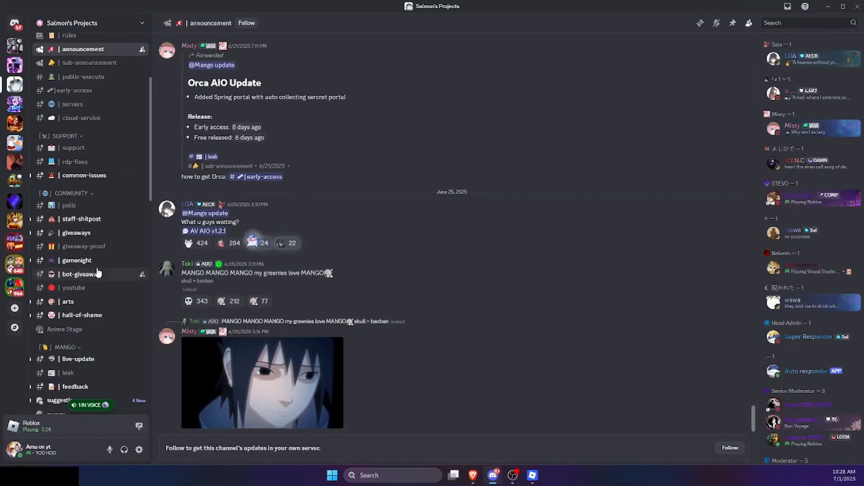
{"action": "scroll", "scroll_direction": "down", "scroll_amount": 3}
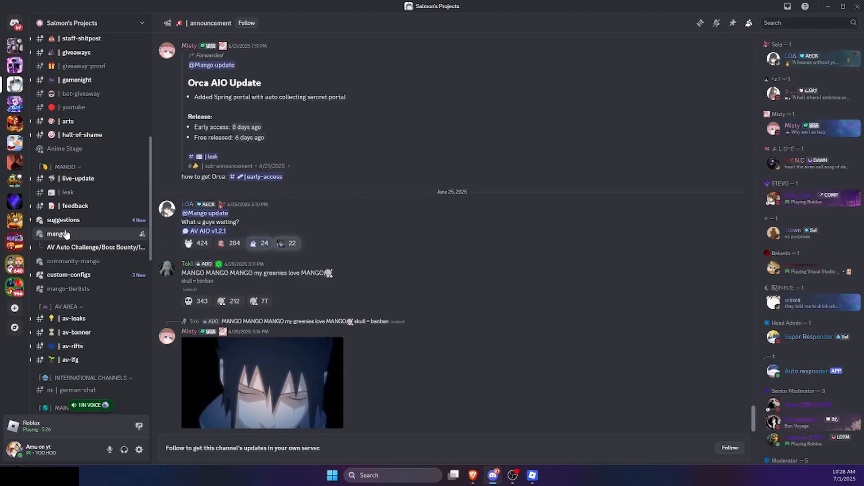
{"action": "left_click", "coordinate": [55, 233]}
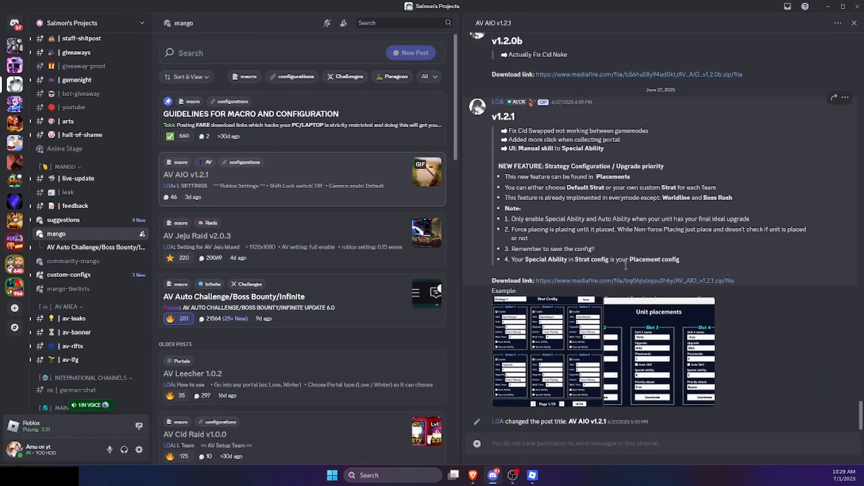
{"action": "left_click", "coordinate": [634, 280]}
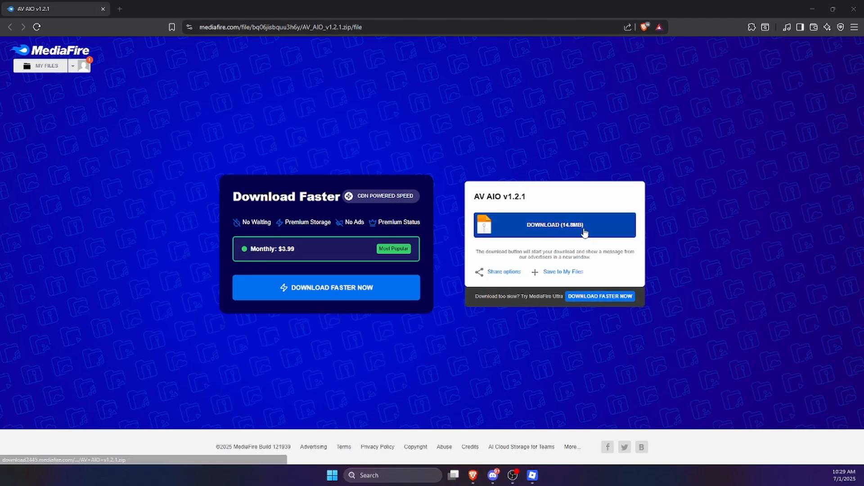
- Open Brave's Privacy and security > Security settings, then download AV AIO v1.2.1.zip (14.8 MB)
{"action": "left_click", "coordinate": [855, 26]}
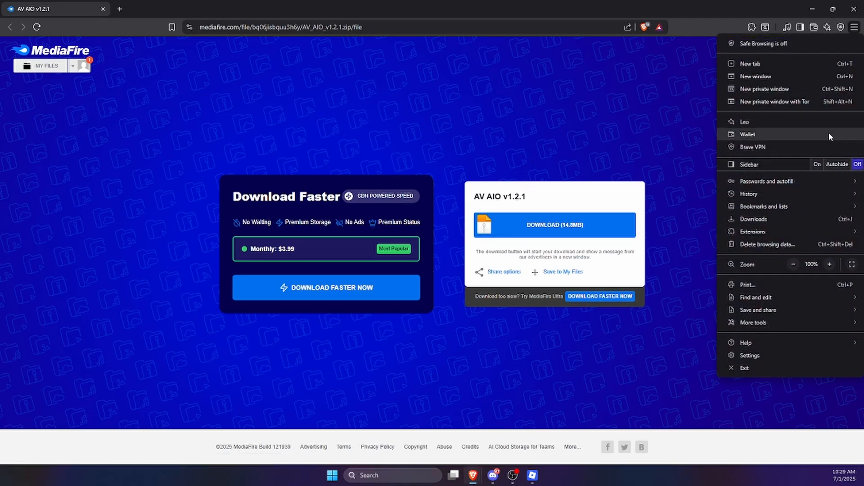
{"action": "left_click", "coordinate": [750, 355]}
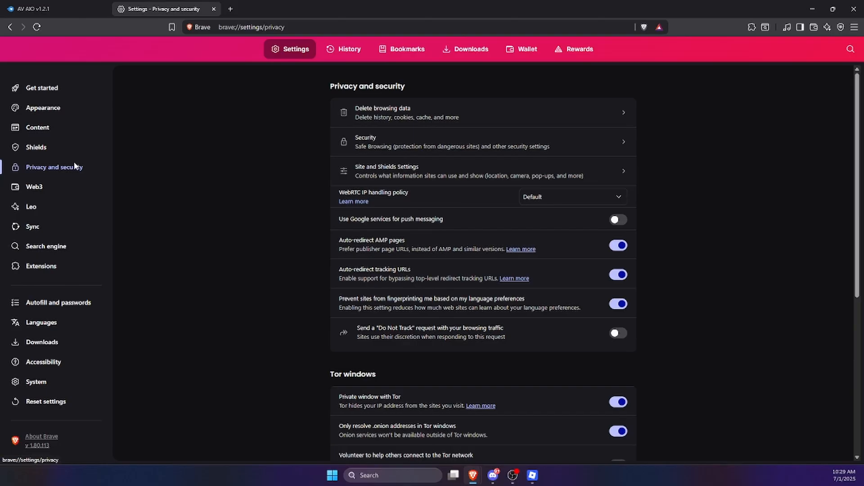
{"action": "left_click", "coordinate": [482, 141]}
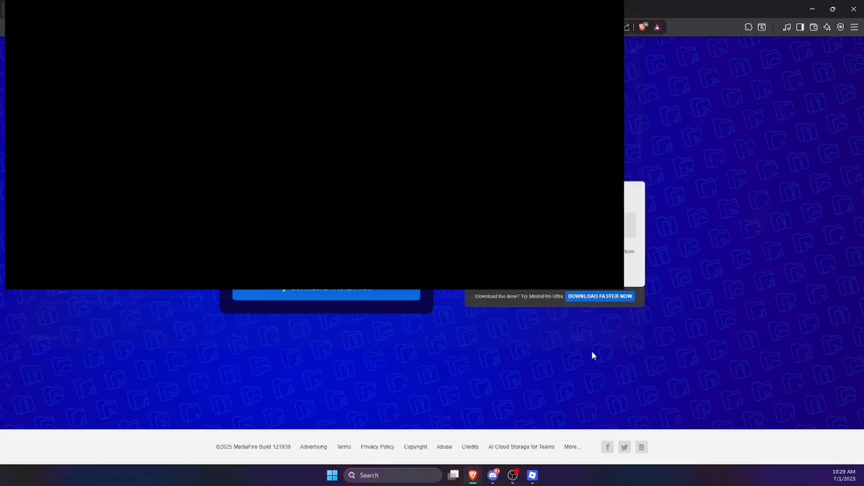
{"action": "left_click", "coordinate": [773, 27]}
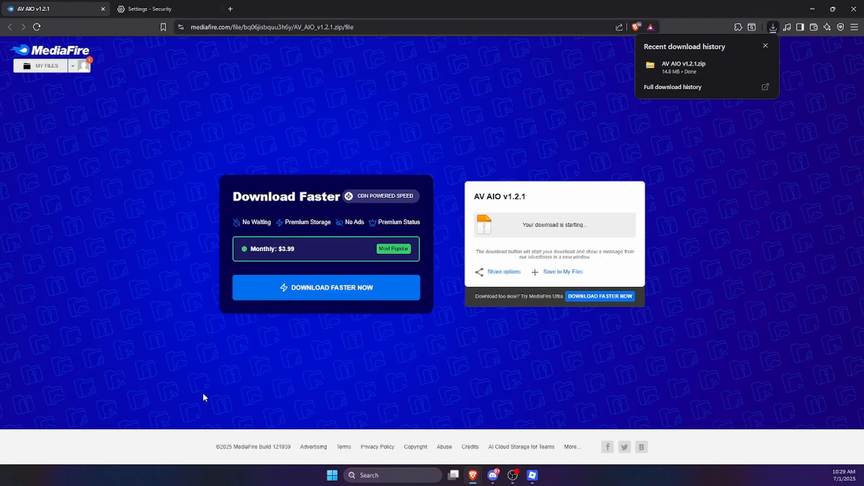
- Turn off Windows Security real-time protection under Virus & threat protection settings
{"action": "left_click", "coordinate": [332, 475]}
{"action": "type", "text": "windows"}
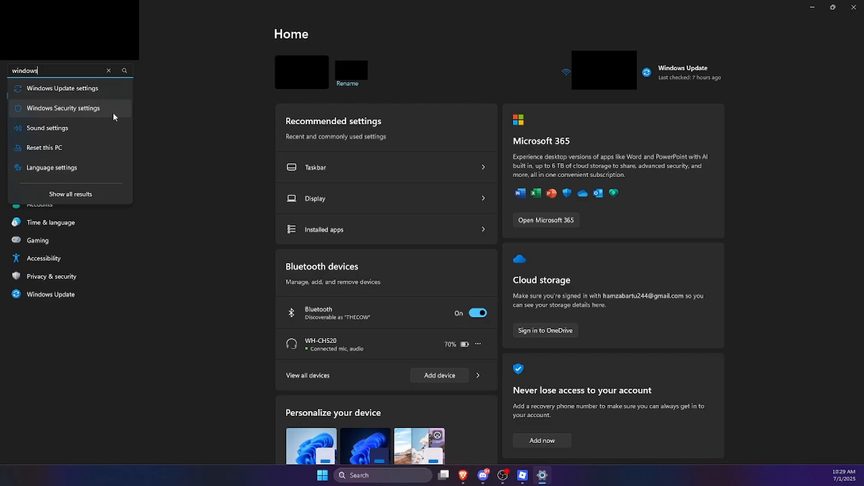
{"action": "left_click", "coordinate": [64, 108]}
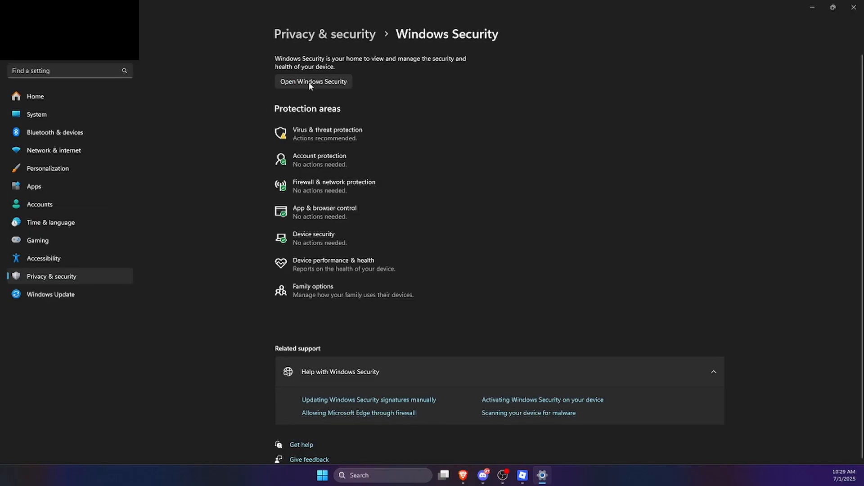
{"action": "left_click", "coordinate": [313, 81]}
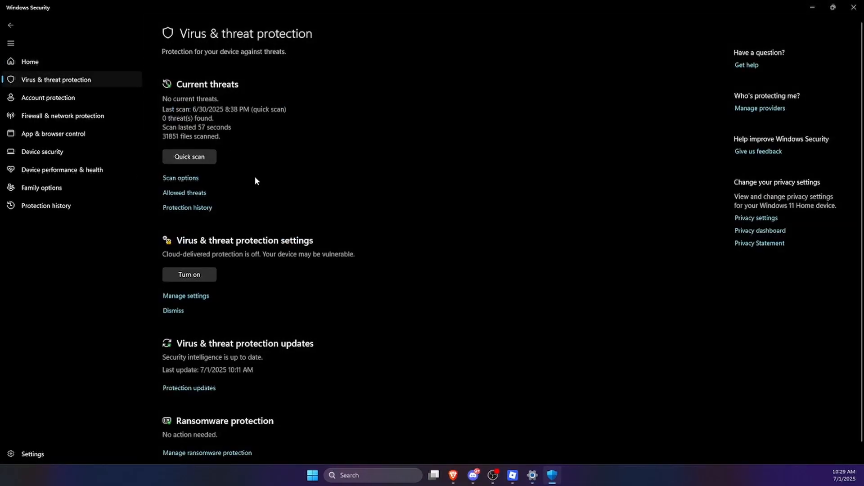
{"action": "left_click", "coordinate": [186, 295]}
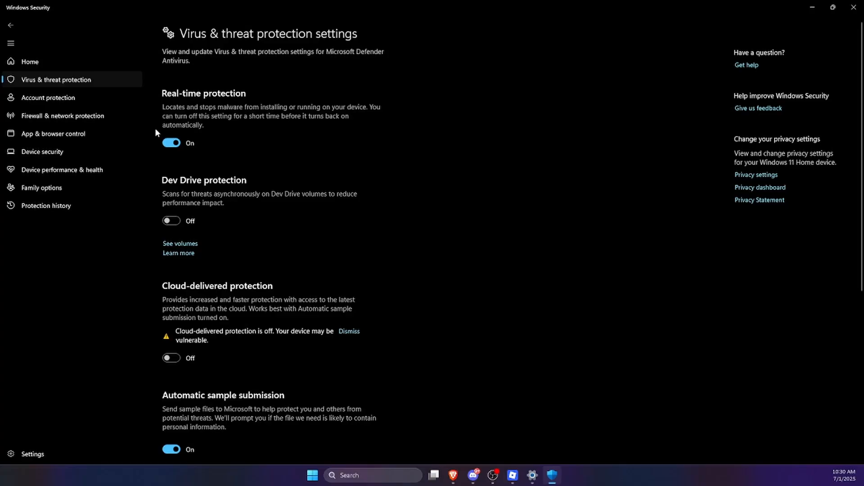
{"action": "left_click", "coordinate": [171, 143]}
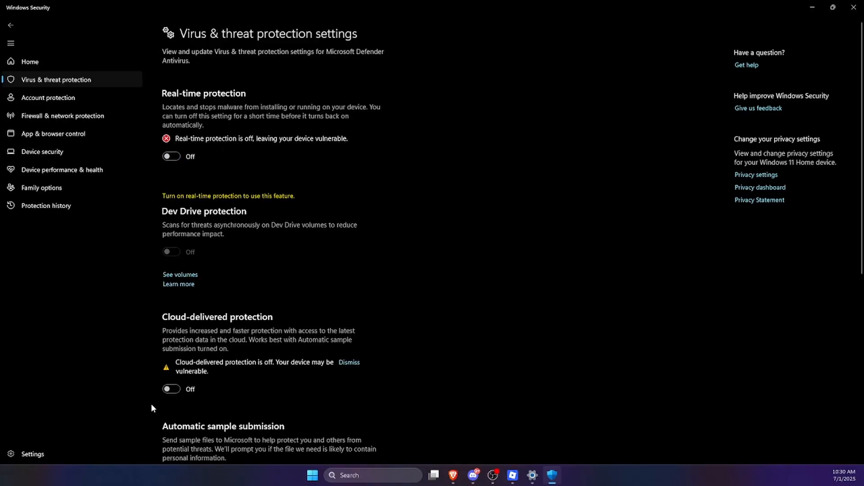
{"action": "left_click", "coordinate": [10, 25]}
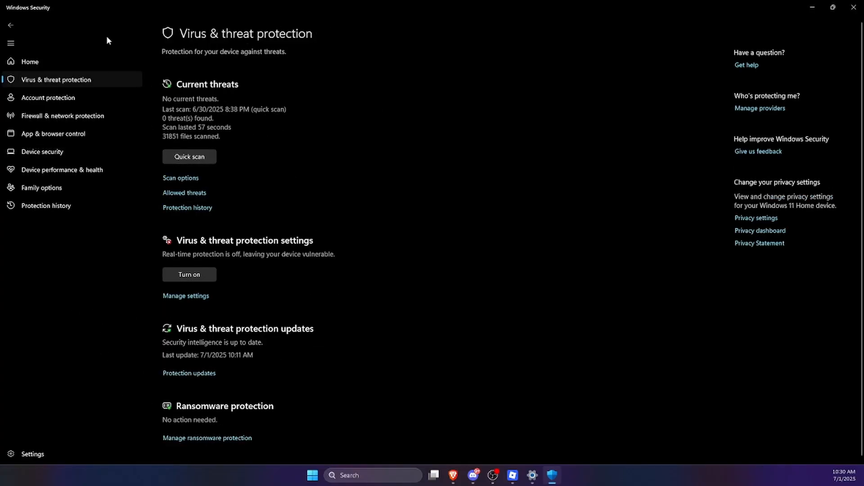
{"action": "mouse_move", "coordinate": [247, 212]}
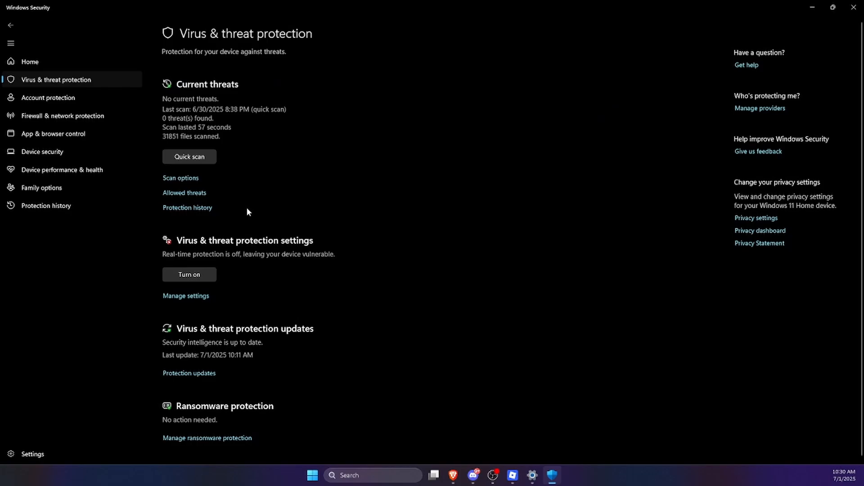
- Review Allowed threats and the potentially unwanted app entry in Protection history
{"action": "left_click", "coordinate": [184, 193]}
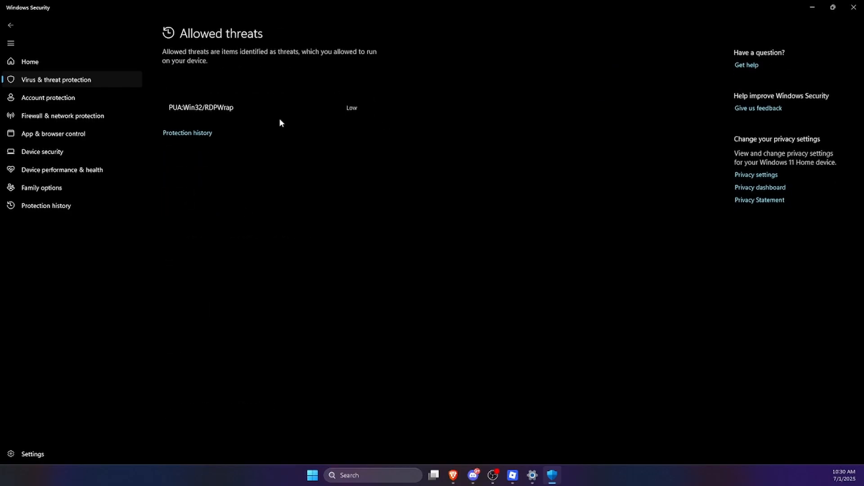
{"action": "mouse_move", "coordinate": [169, 145]}
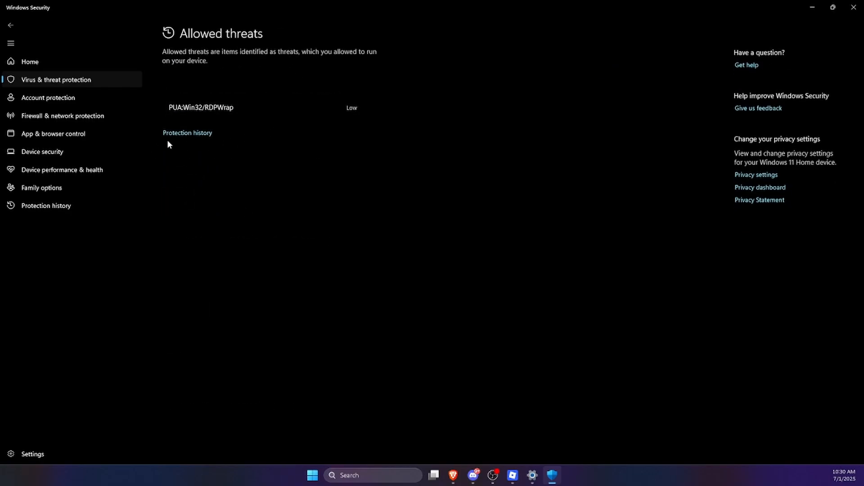
{"action": "left_click", "coordinate": [187, 132]}
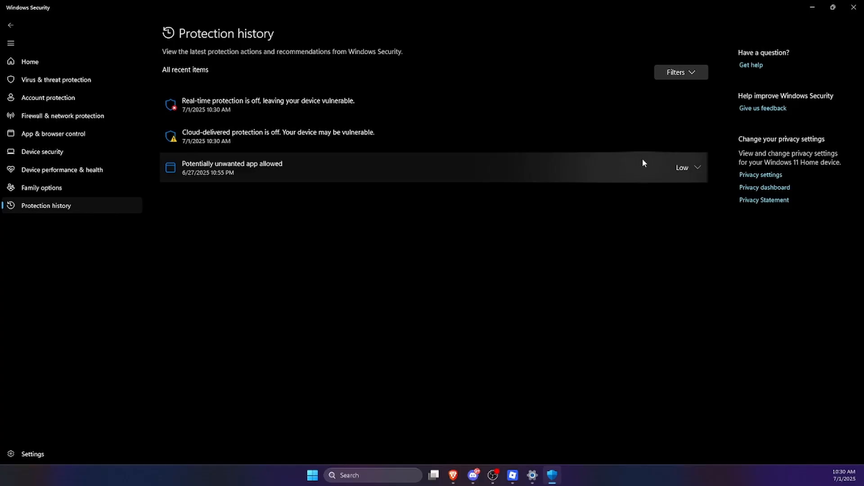
{"action": "left_click", "coordinate": [687, 167]}
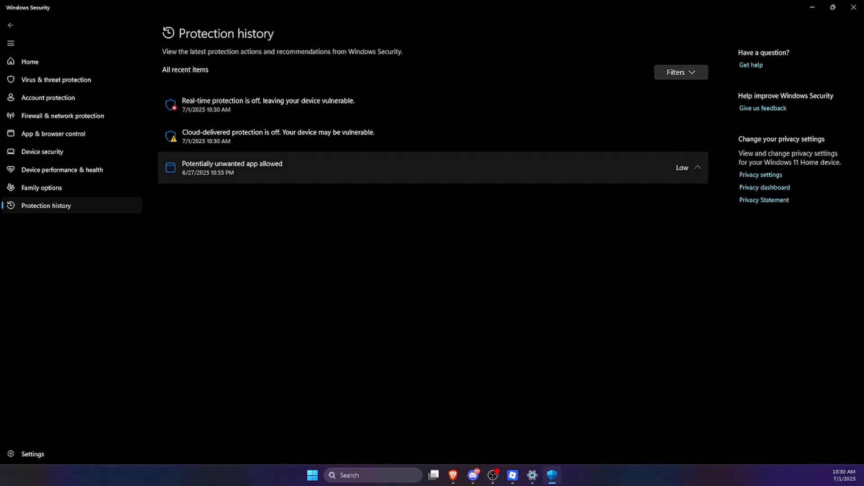
{"action": "mouse_move", "coordinate": [855, 78]}
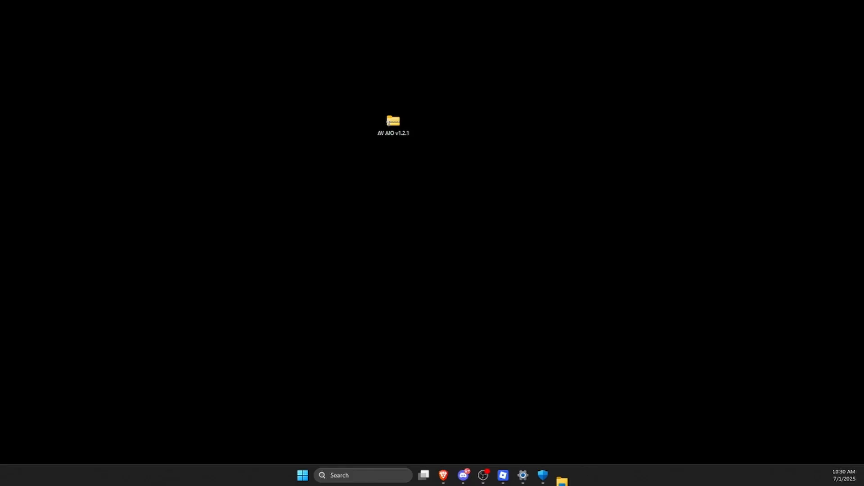
- Open the AV AIO v1.2.1 folder in File Explorer
{"action": "double_click", "coordinate": [392, 121]}
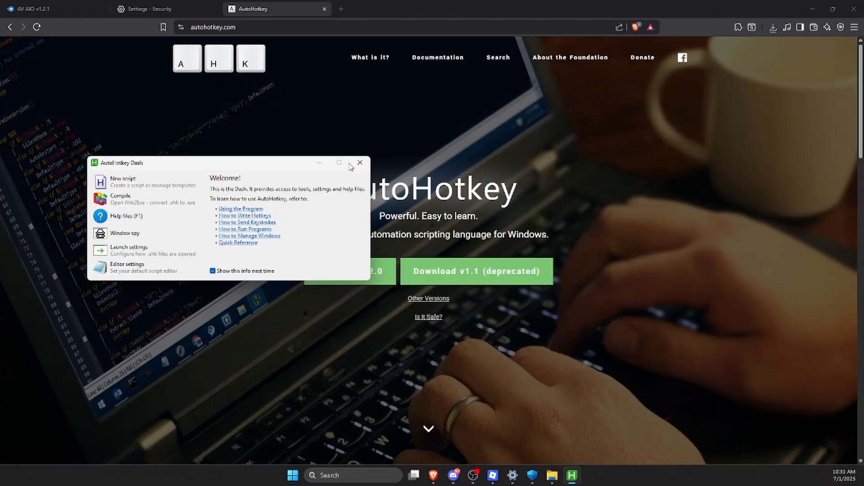
- Close the AutoHotkey Dash welcome window
{"action": "left_click", "coordinate": [360, 163]}
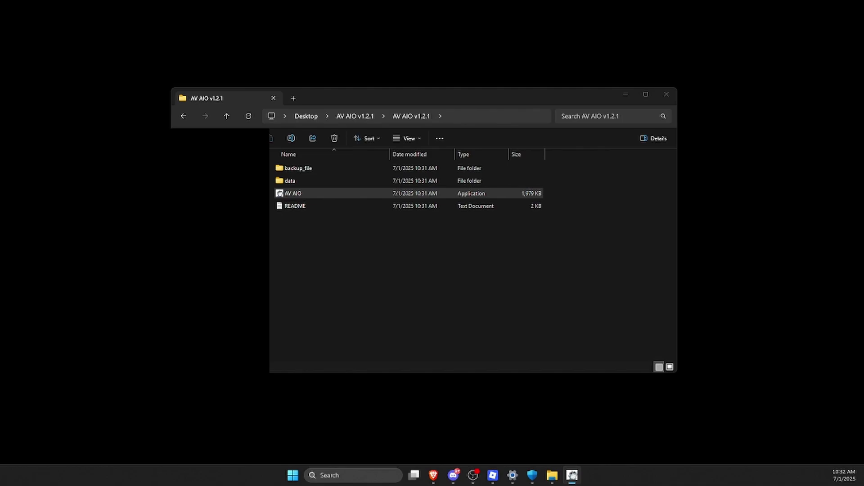
- Launch AV AIO.exe and go to its Main settings' Webhook option
{"action": "double_click", "coordinate": [293, 194]}
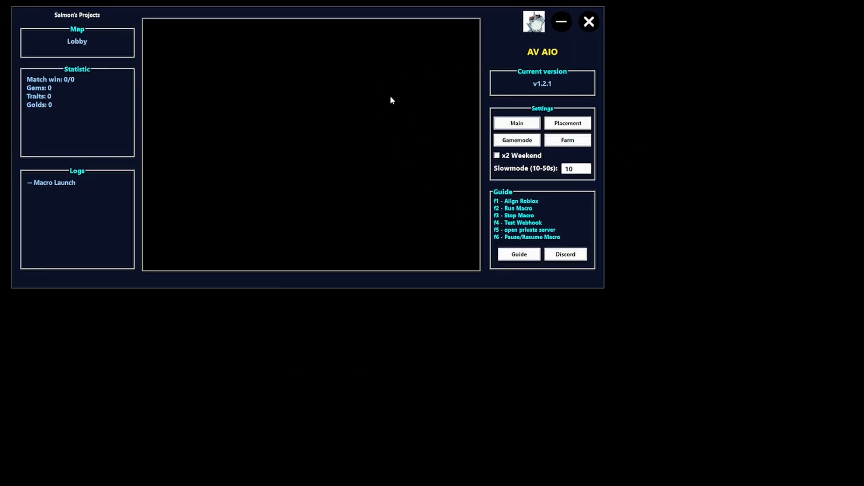
{"action": "left_click", "coordinate": [516, 122]}
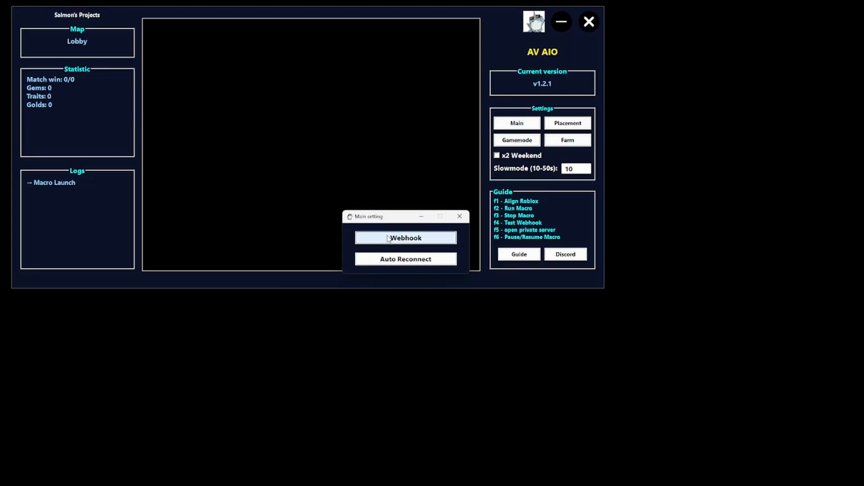
{"action": "left_click", "coordinate": [405, 238]}
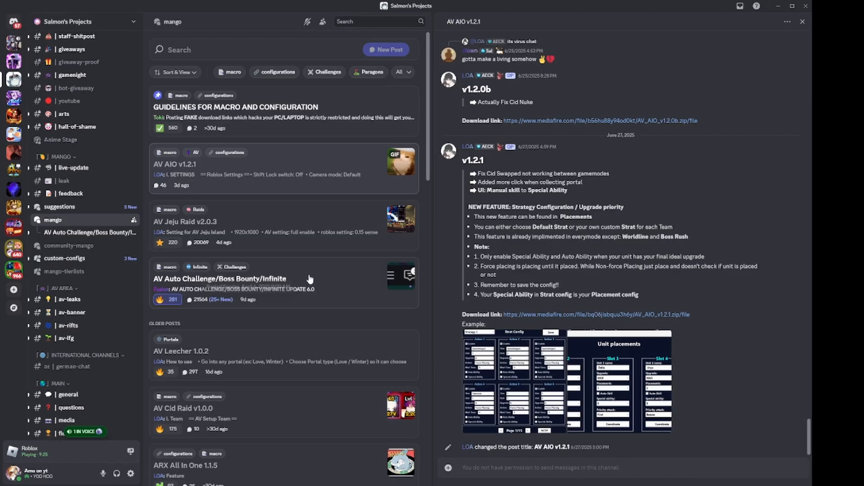
{"action": "mouse_move", "coordinate": [13, 189]}
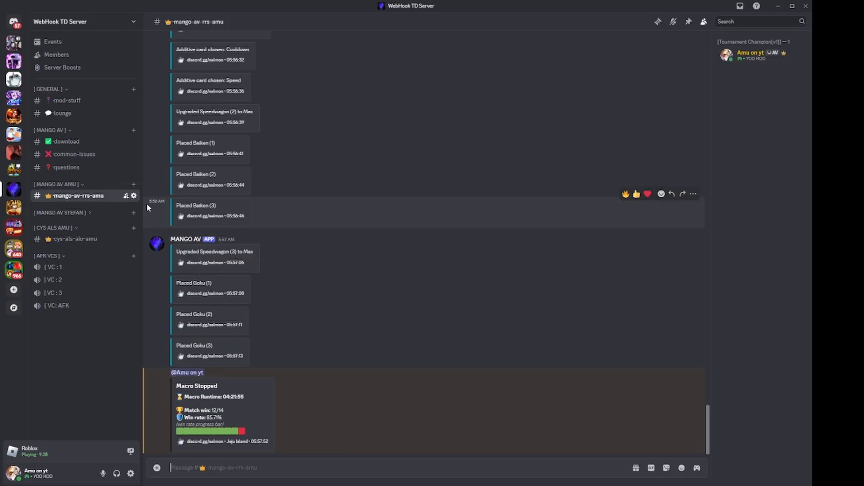
- View the MANGO AV webhook under mango-av-rrs-amu's Integrations settings
{"action": "left_click", "coordinate": [133, 196]}
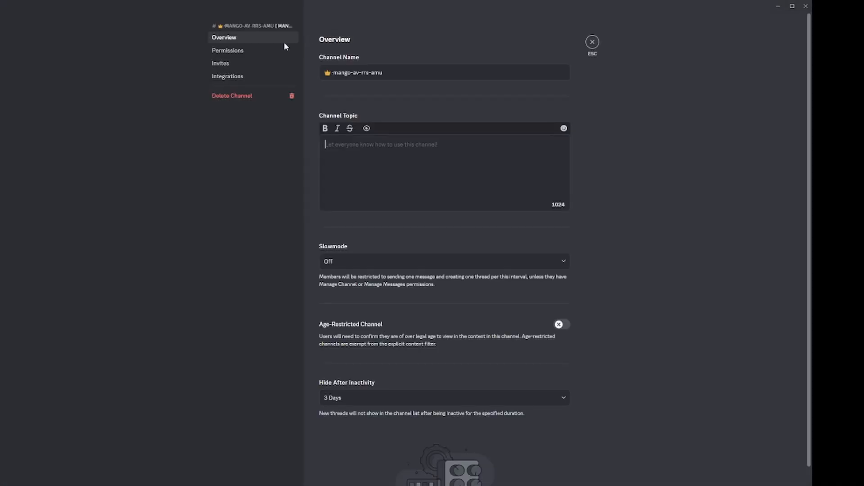
{"action": "left_click", "coordinate": [227, 76]}
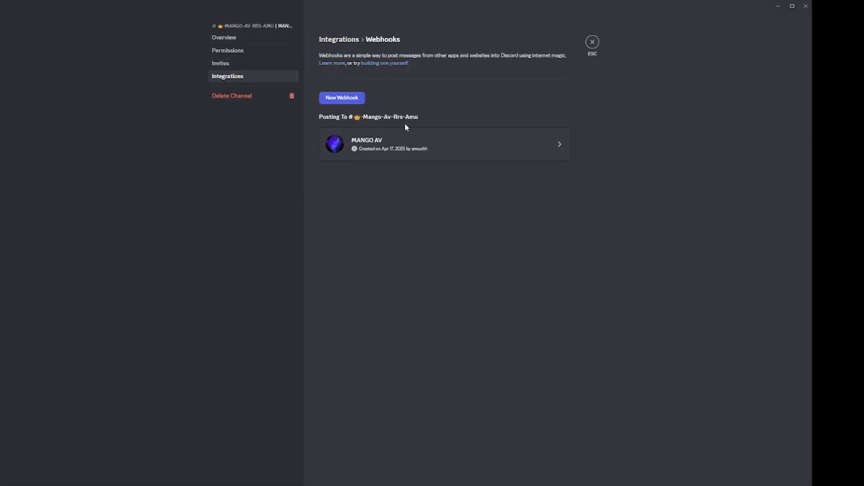
{"action": "left_click", "coordinate": [444, 144]}
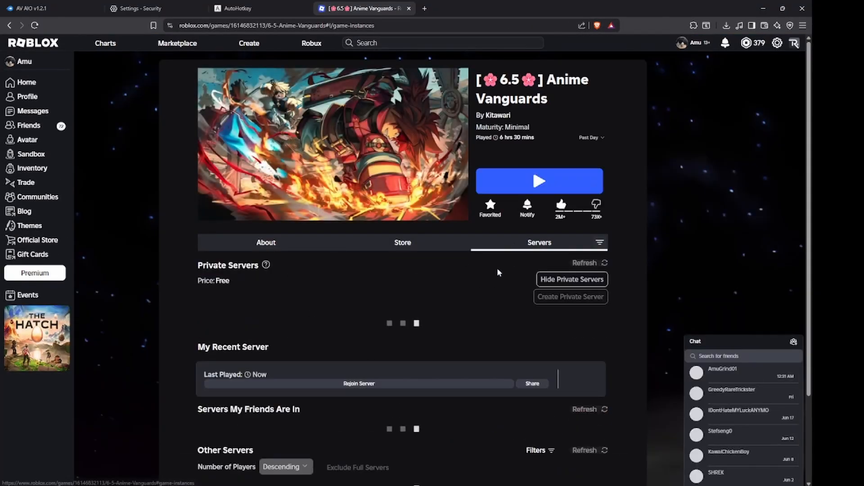
- Scroll through the Anime Vanguards server list on Roblox
{"action": "scroll", "scroll_direction": "down", "scroll_amount": 3}
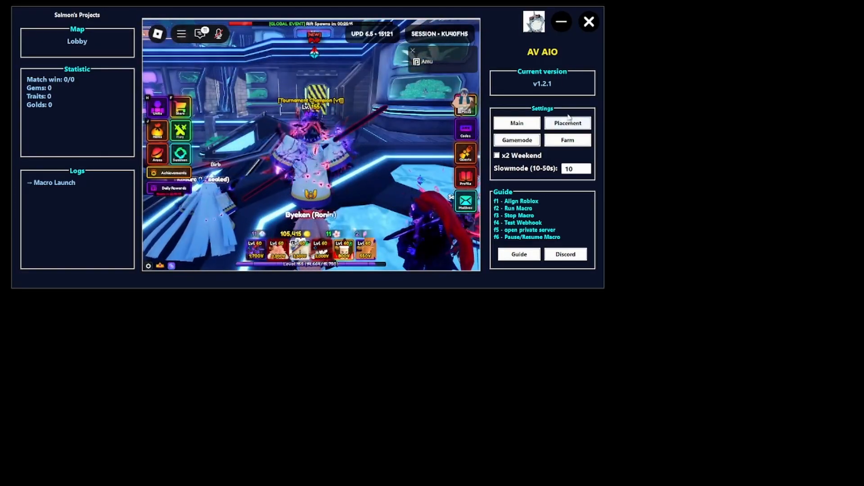
- Open AV AIO's Placement settings showing four unit slots and team #1
{"action": "left_click", "coordinate": [567, 122]}
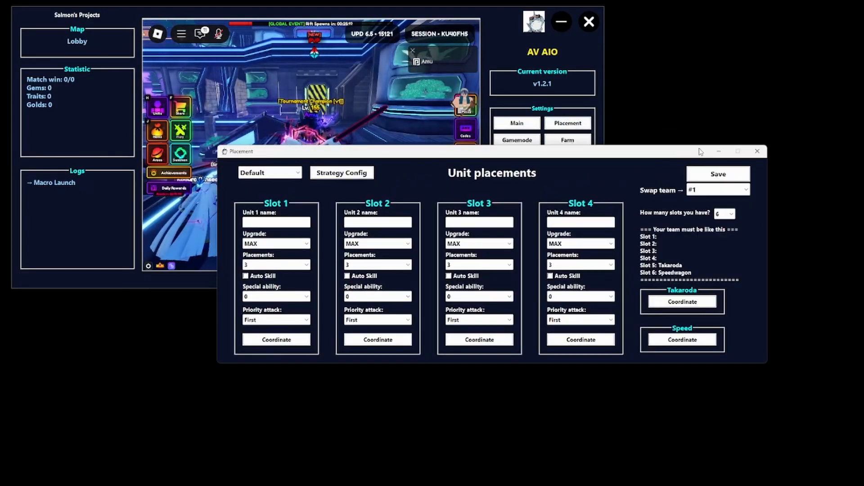
{"action": "left_click", "coordinate": [757, 152]}
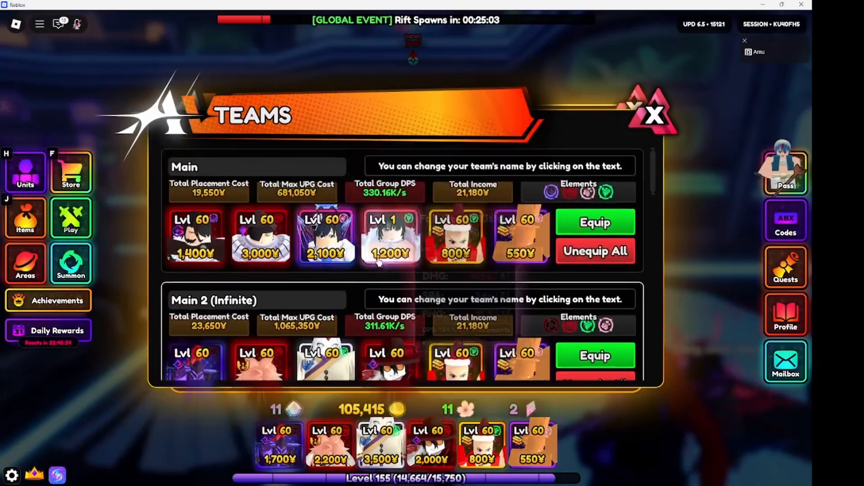
{"action": "scroll", "scroll_direction": "down", "scroll_amount": 3}
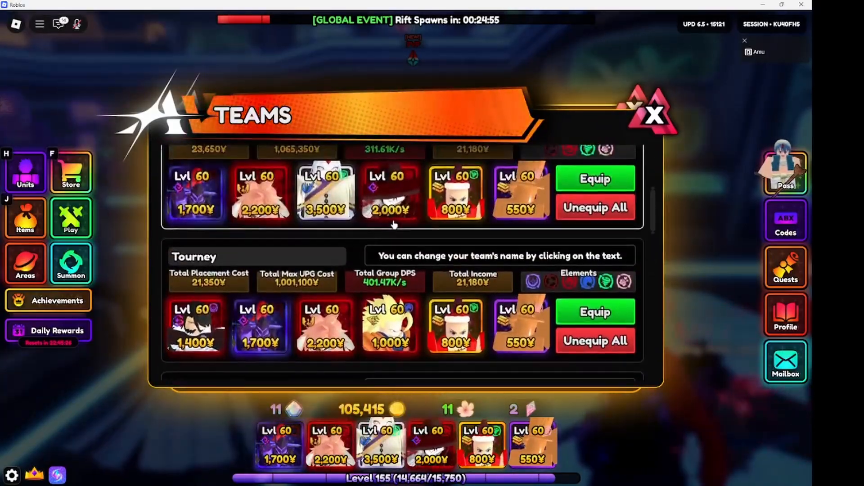
{"action": "scroll", "scroll_direction": "down", "scroll_amount": 3}
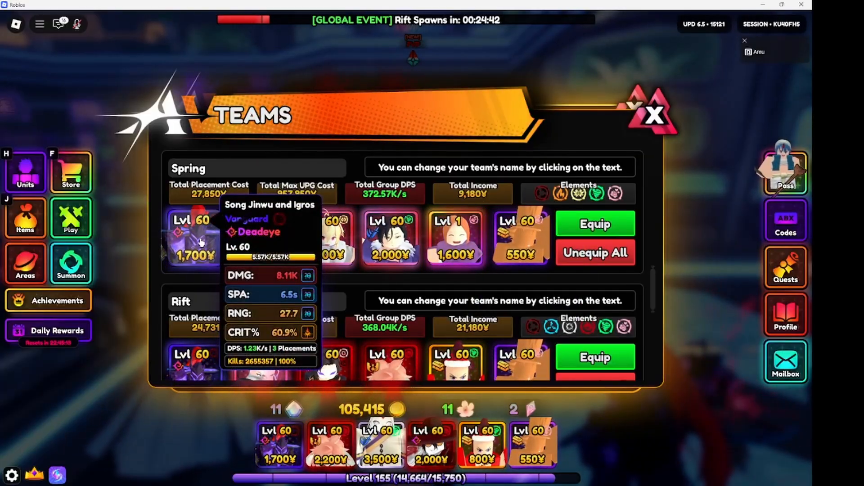
{"action": "scroll", "scroll_direction": "down", "scroll_amount": 3}
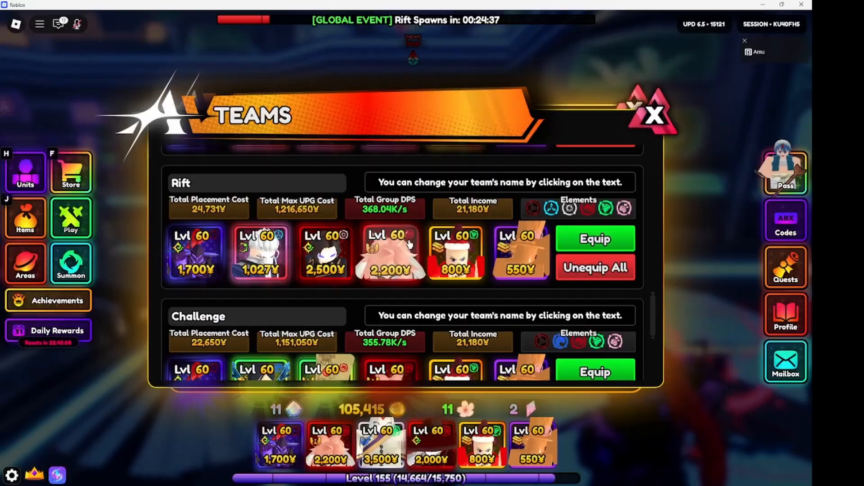
{"action": "scroll", "scroll_direction": "down", "scroll_amount": 3}
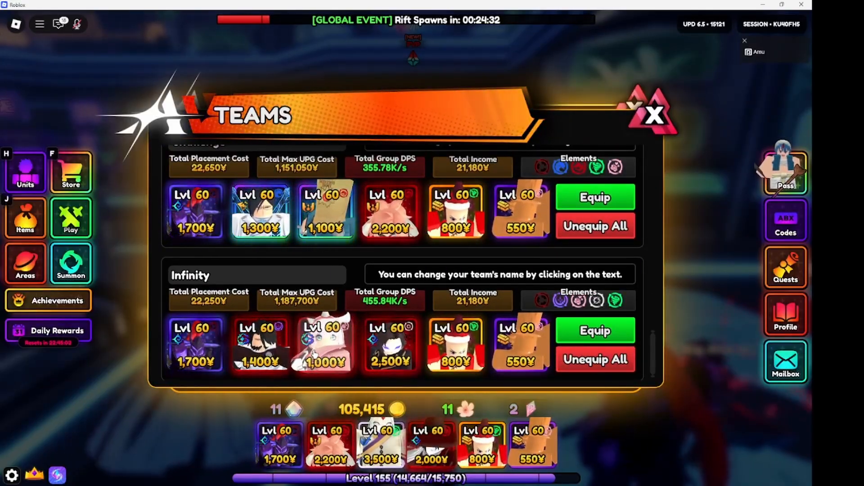
{"action": "scroll", "scroll_direction": "up", "scroll_amount": 3}
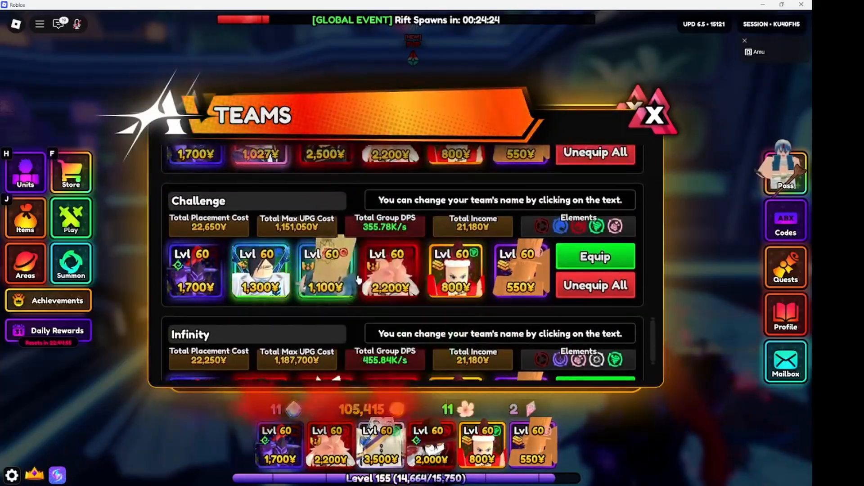
{"action": "scroll", "scroll_direction": "down", "scroll_amount": 3}
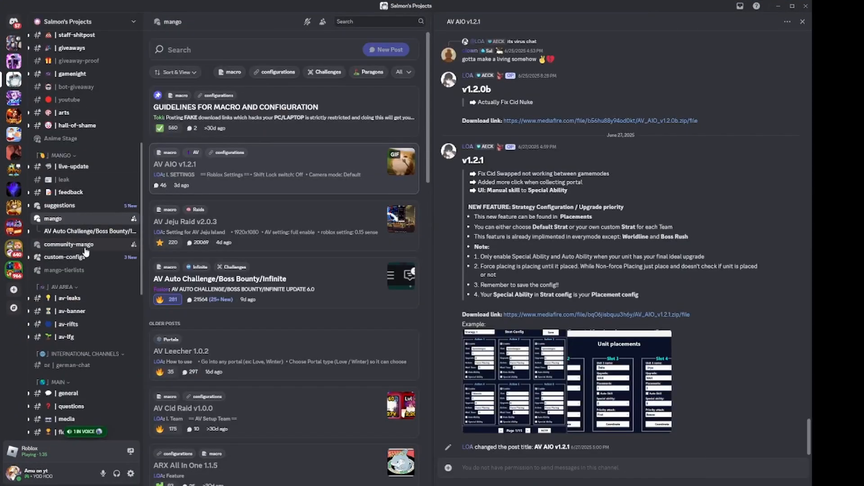
- Open the mango-tierlists forum in the Salmon's Projects server
{"action": "left_click", "coordinate": [63, 270]}
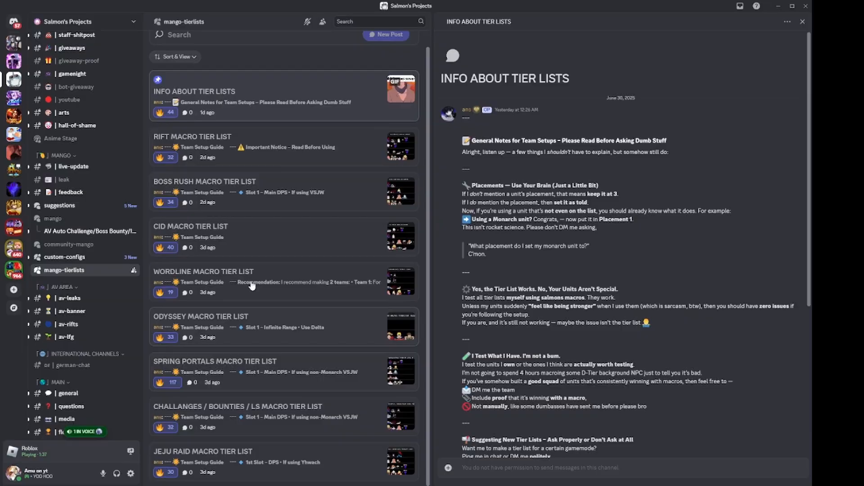
{"action": "mouse_move", "coordinate": [268, 231]}
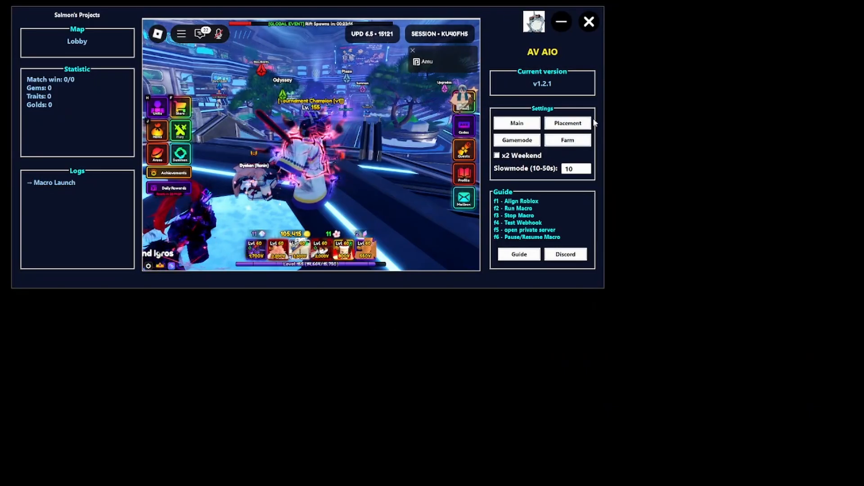
- Open unit placement for team #4 and enter VSJW as the Unit 1 name
{"action": "left_click", "coordinate": [567, 123]}
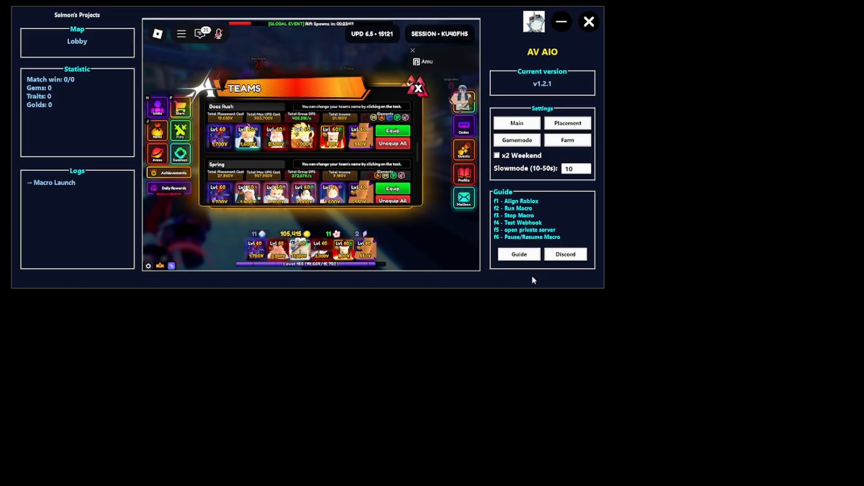
{"action": "left_click", "coordinate": [567, 122]}
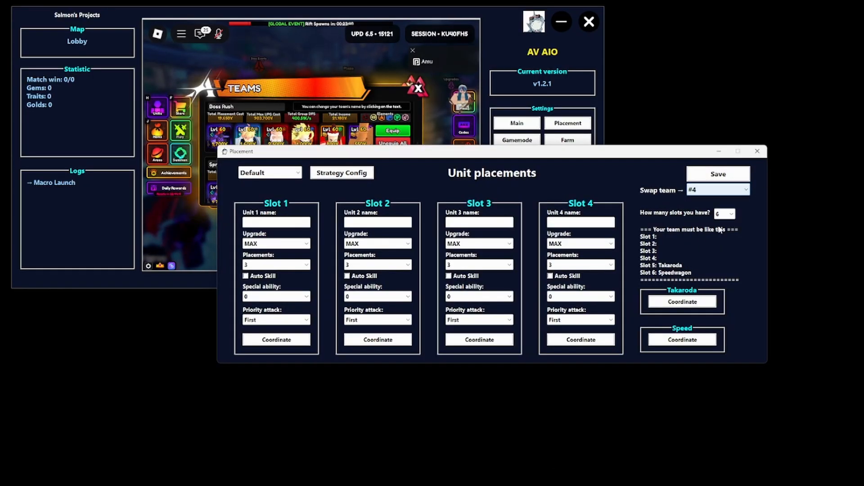
{"action": "type", "text": "VSJW"}
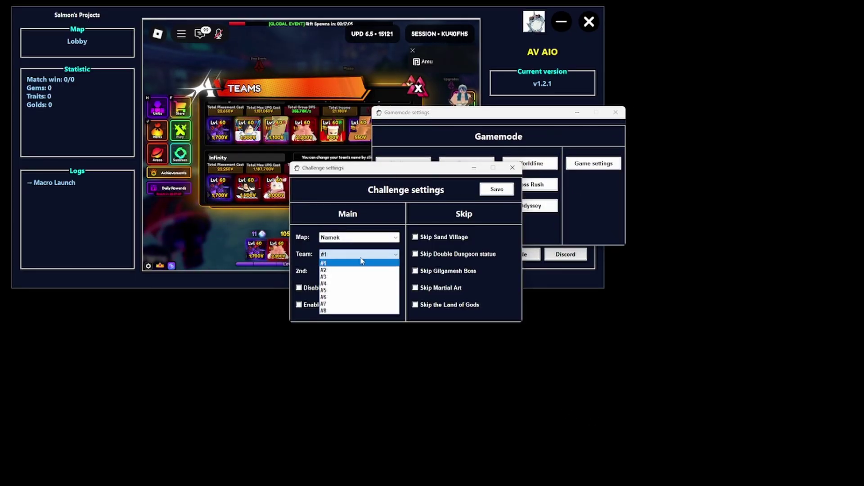
{"action": "mouse_move", "coordinate": [333, 305]}
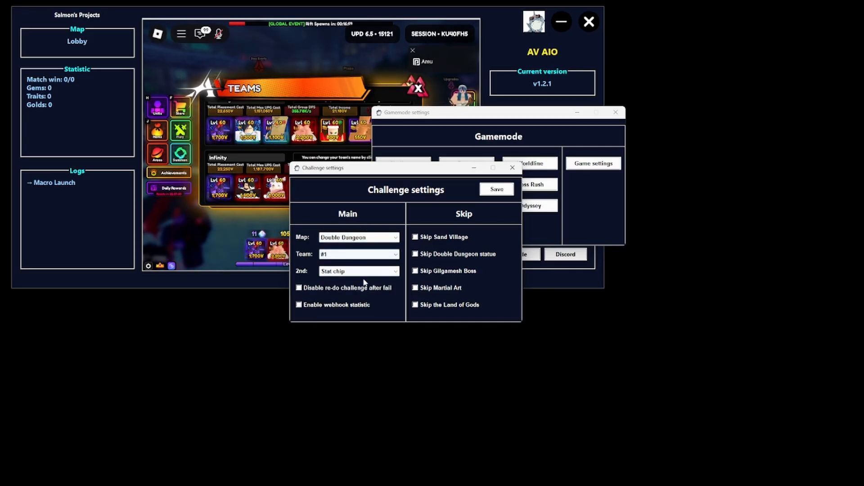
- Set the challenge map to Shining Castle with team #7
{"action": "left_click", "coordinate": [359, 237]}
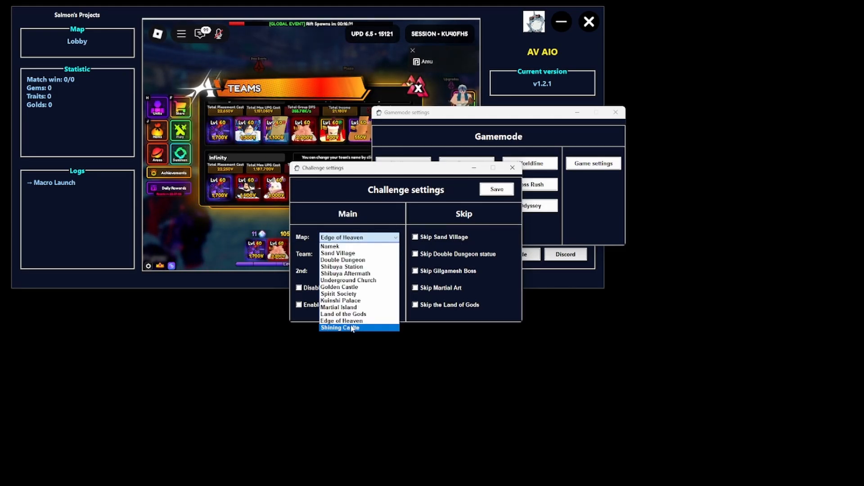
{"action": "left_click", "coordinate": [339, 327]}
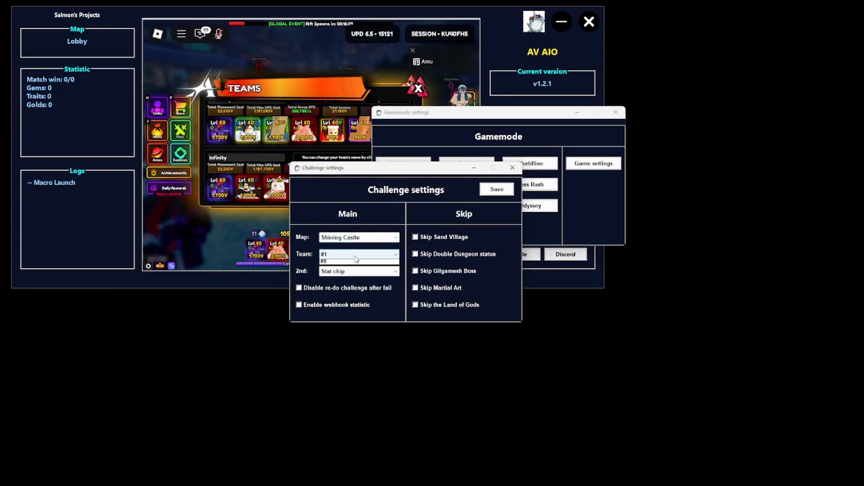
{"action": "left_click", "coordinate": [358, 254]}
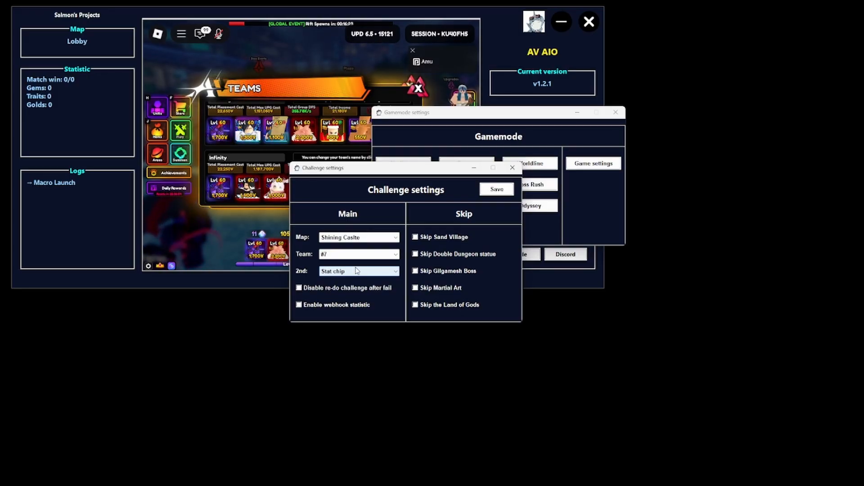
- Set the bounty map to Shining Castle with team #7
{"action": "left_click", "coordinate": [299, 305]}
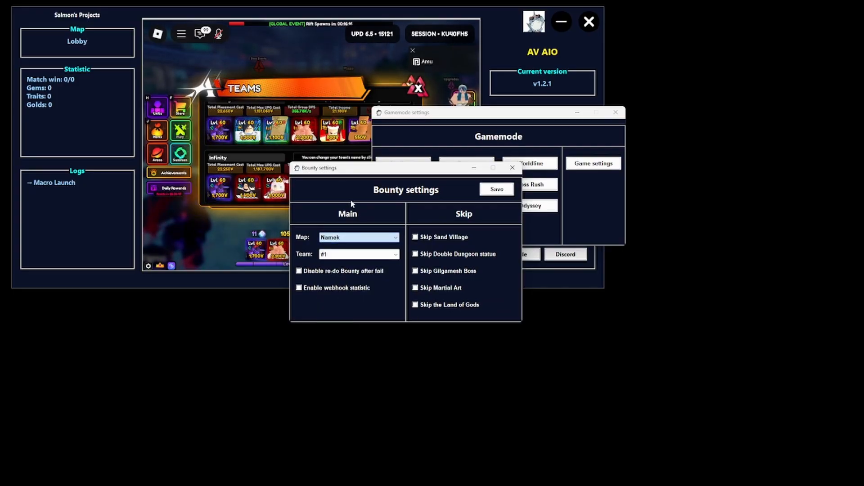
{"action": "left_click", "coordinate": [358, 238]}
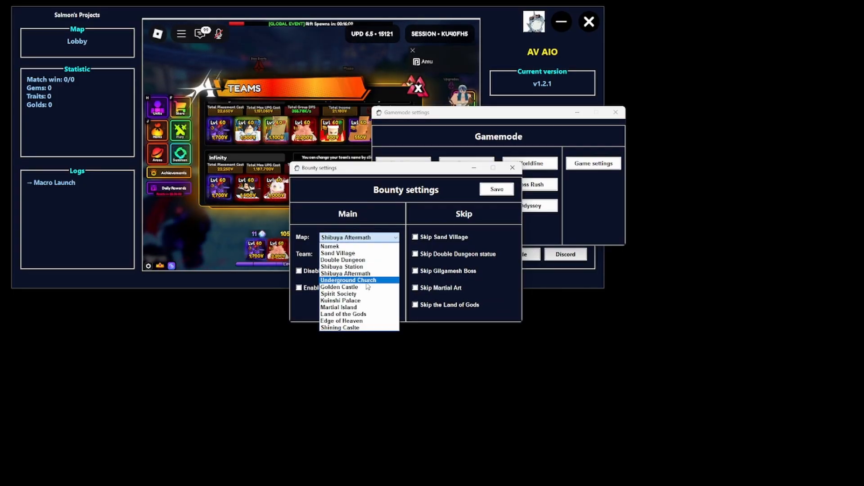
{"action": "left_click", "coordinate": [341, 327]}
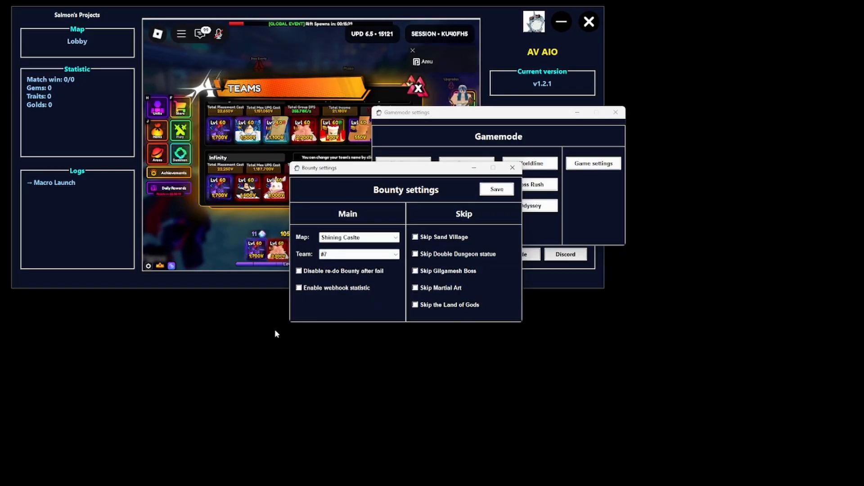
{"action": "left_click", "coordinate": [298, 288]}
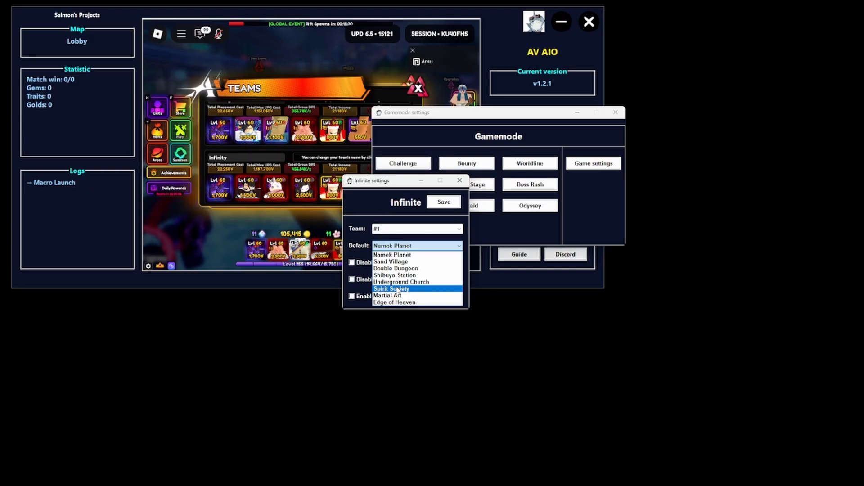
{"action": "mouse_move", "coordinate": [401, 282]}
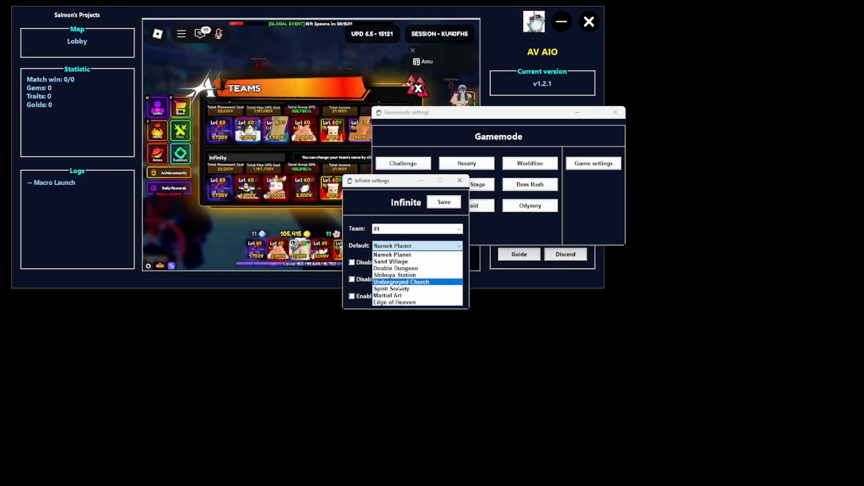
- Choose the default map and team for Infinite mode
{"action": "left_click", "coordinate": [401, 282]}
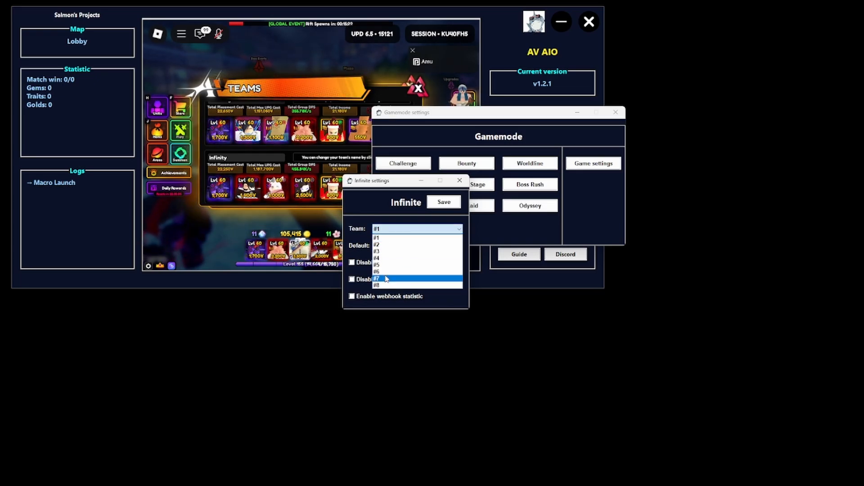
{"action": "left_click", "coordinate": [351, 296]}
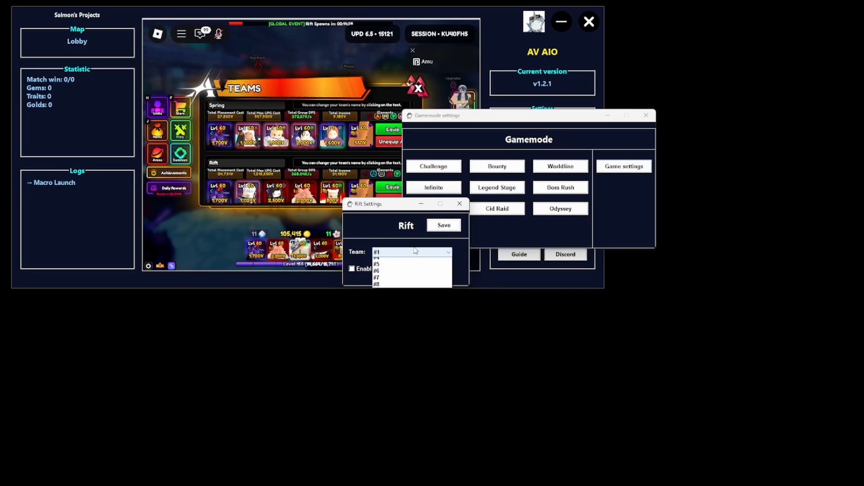
- Pick the Rift team and save Boss Rush settings with team #4
{"action": "left_click", "coordinate": [377, 274]}
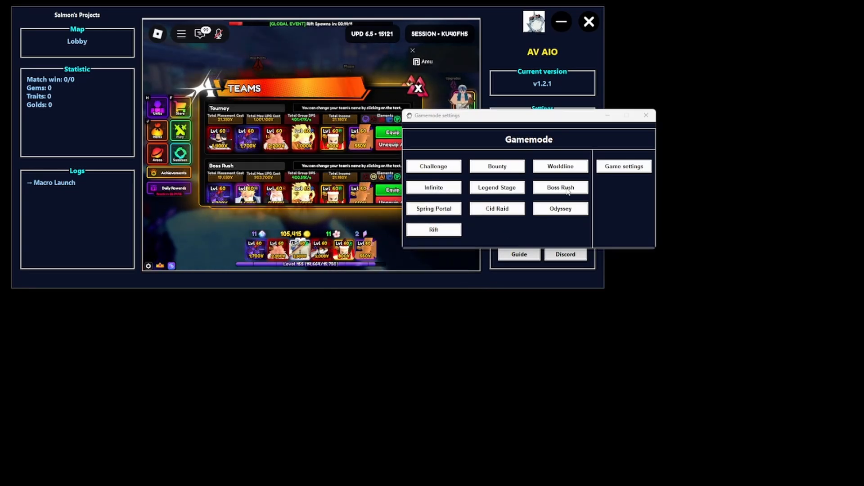
{"action": "left_click", "coordinate": [559, 187]}
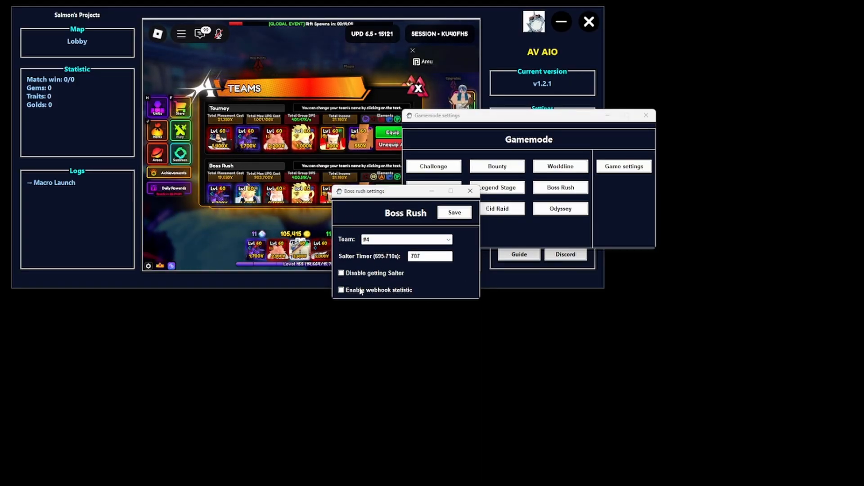
{"action": "left_click", "coordinate": [624, 167]}
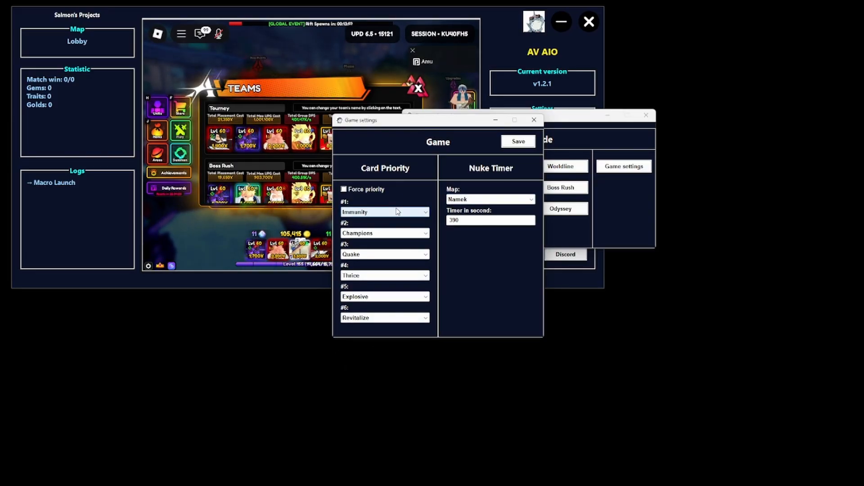
- Keep Namek as the nuke timer map and save the game settings
{"action": "left_click", "coordinate": [489, 199]}
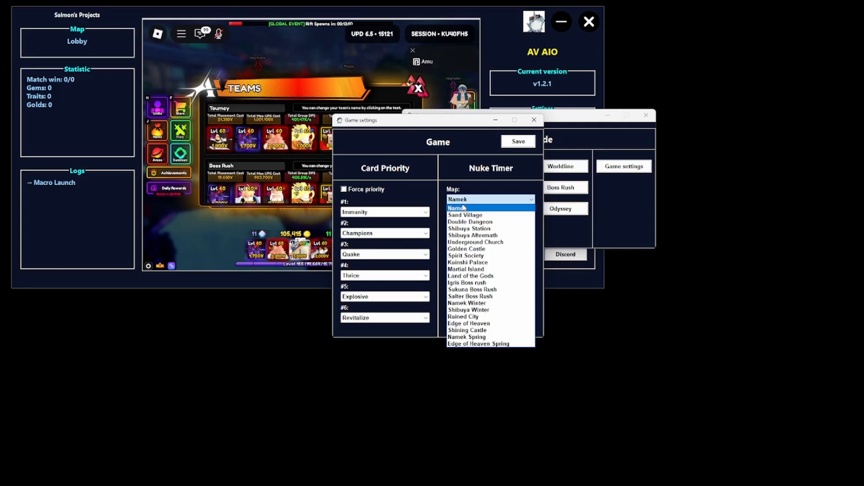
{"action": "left_click", "coordinate": [456, 208]}
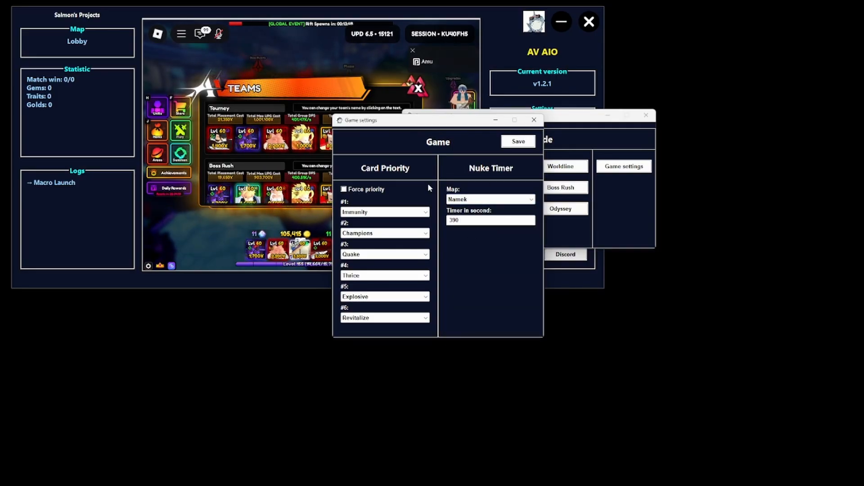
{"action": "left_click", "coordinate": [567, 139]}
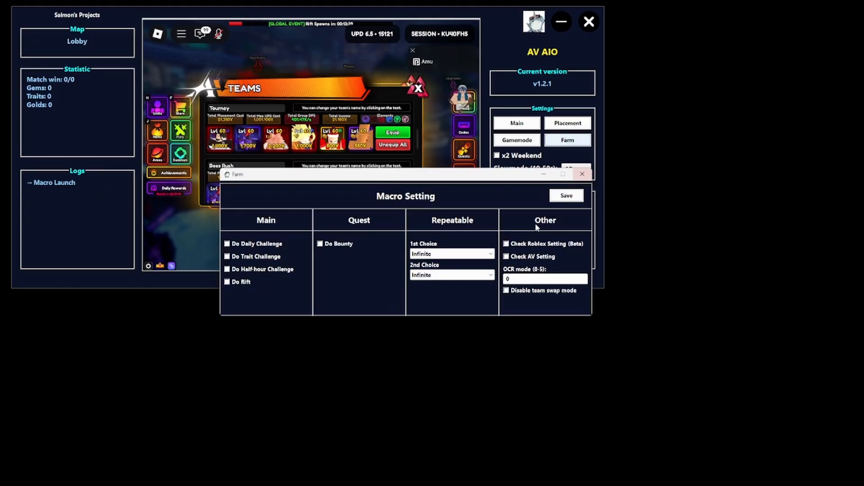
- Enable challenge, Rift and Bounty farming with Boss Rush first, Infinite second
{"action": "left_click", "coordinate": [227, 256]}
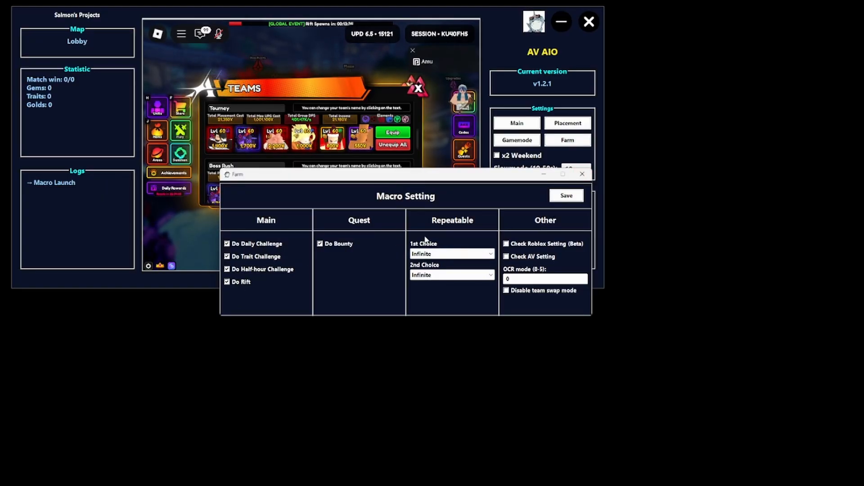
{"action": "left_click", "coordinate": [452, 275]}
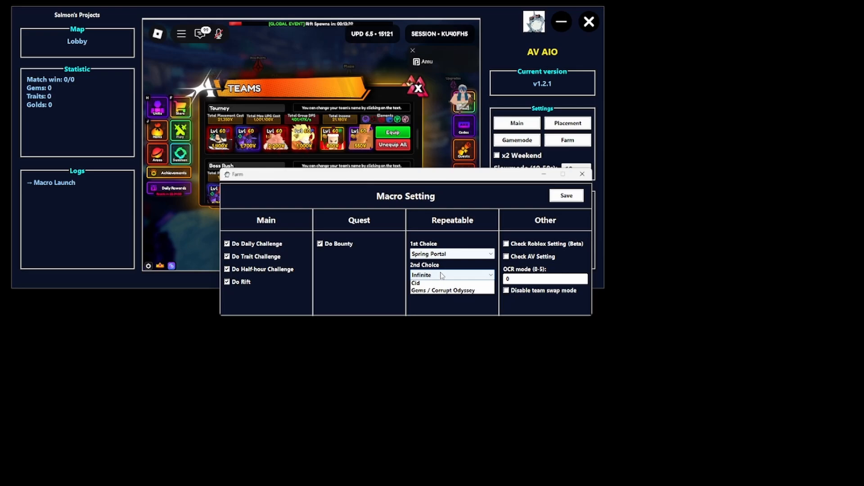
{"action": "left_click", "coordinate": [451, 253]}
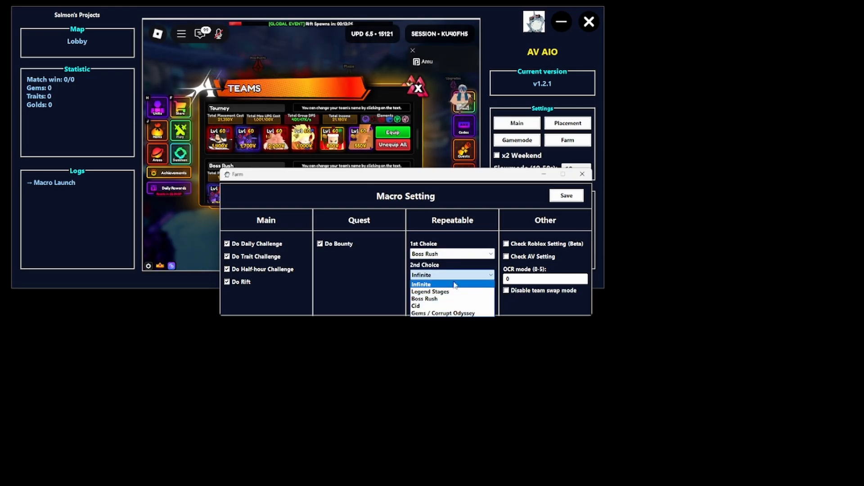
{"action": "mouse_move", "coordinate": [442, 298]}
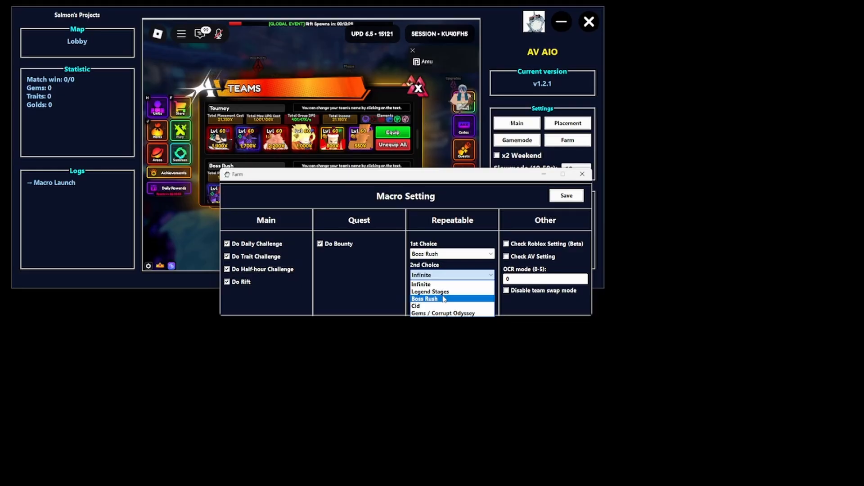
{"action": "mouse_move", "coordinate": [438, 306]}
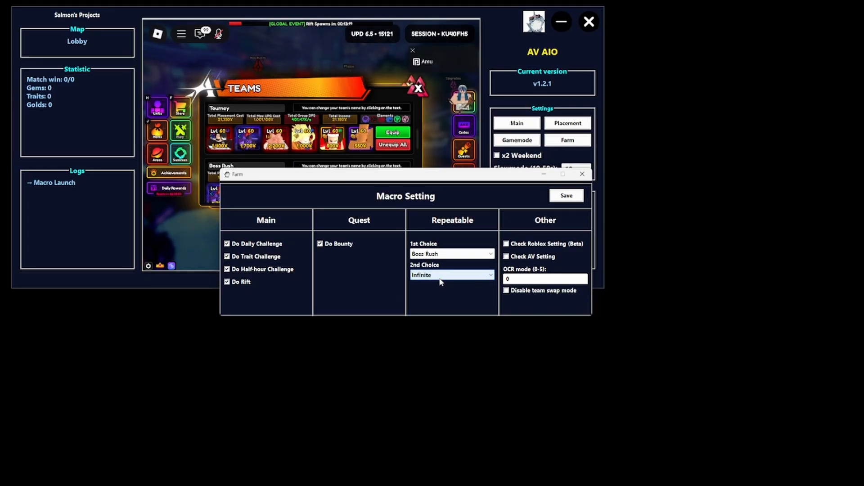
{"action": "left_click", "coordinate": [451, 254]}
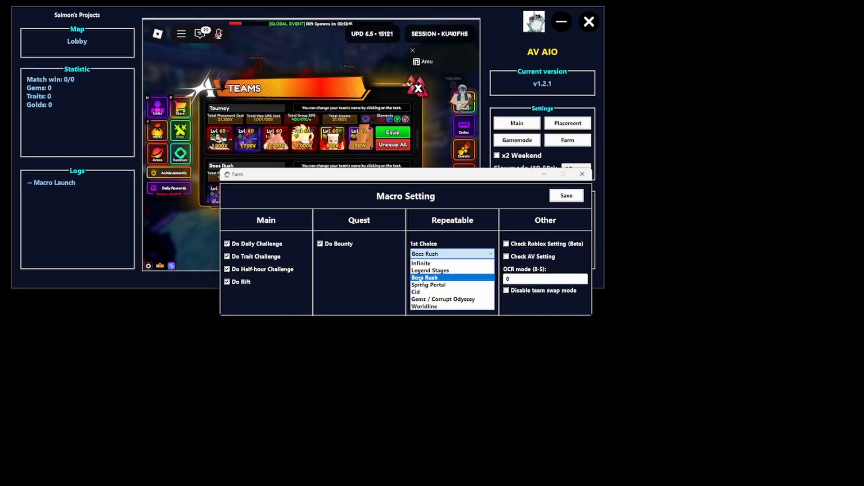
{"action": "left_click", "coordinate": [428, 285]}
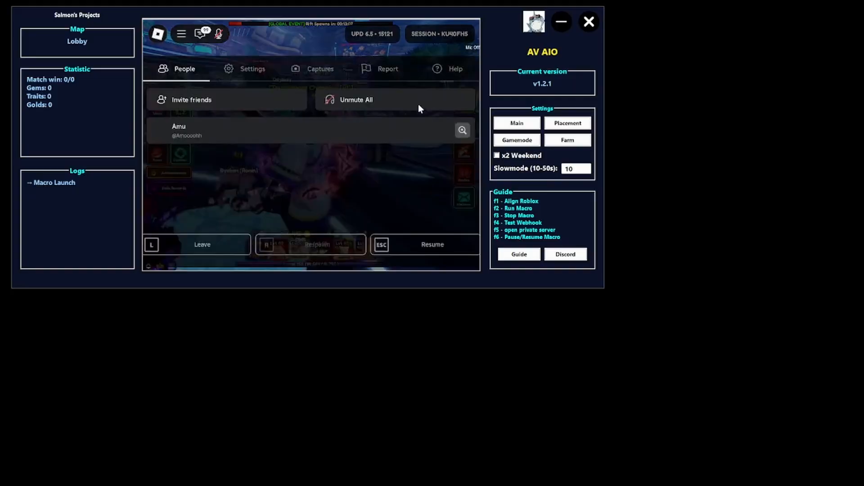
- Turn on auto skip, hide others' units, low detail, and disable effects and damage indicators
{"action": "left_click", "coordinate": [252, 69]}
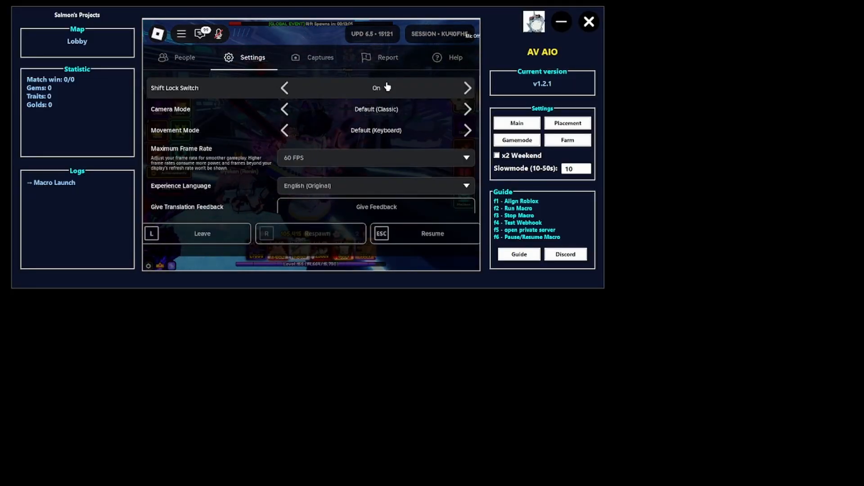
{"action": "scroll", "scroll_direction": "down", "scroll_amount": 3}
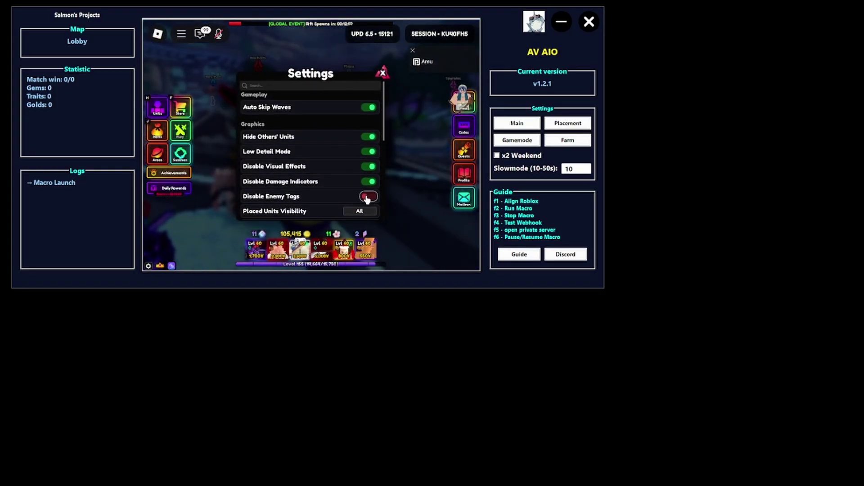
{"action": "scroll", "scroll_direction": "down", "scroll_amount": 3}
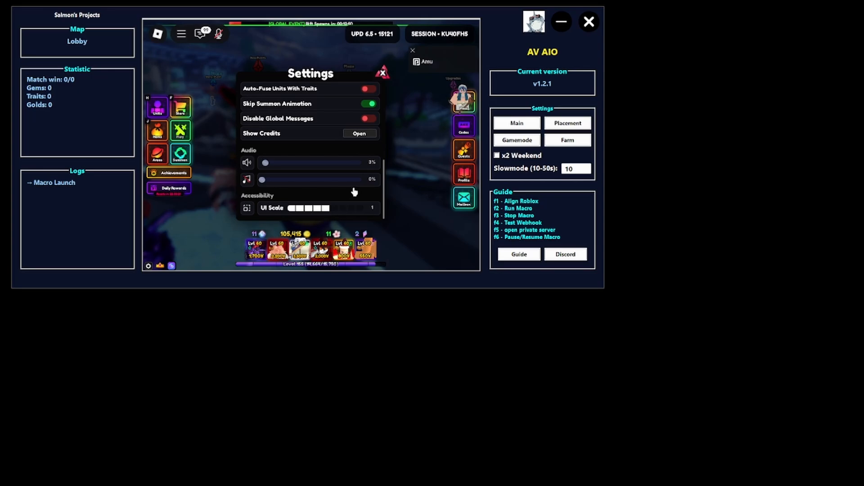
{"action": "mouse_move", "coordinate": [392, 60]}
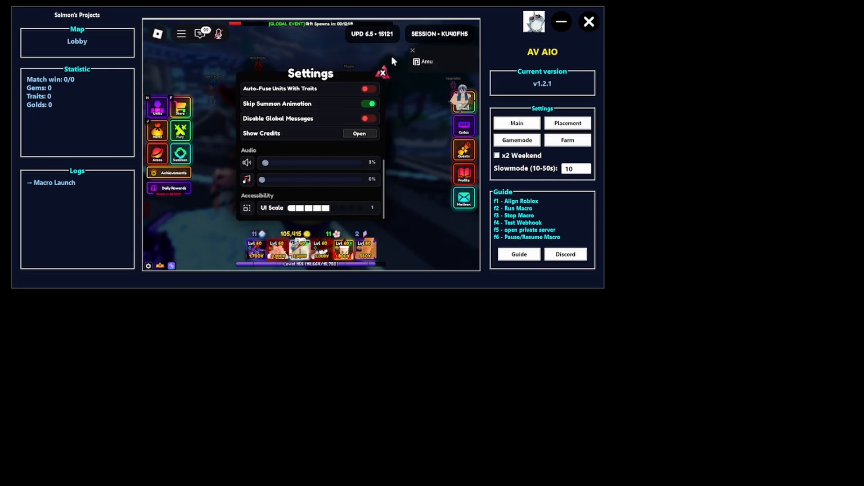
{"action": "left_click", "coordinate": [382, 72]}
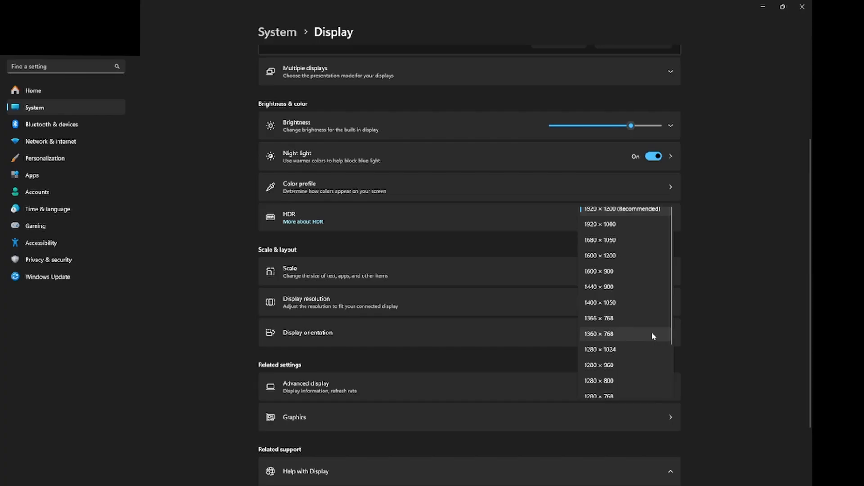
{"action": "mouse_move", "coordinate": [607, 234]}
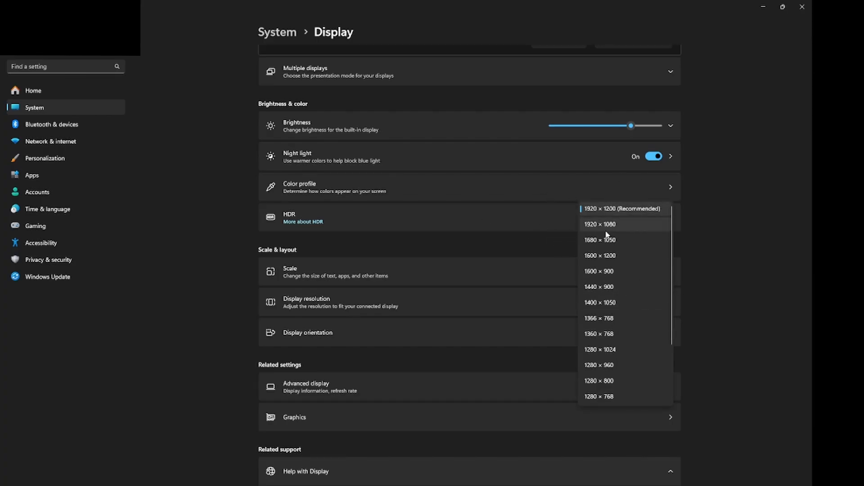
- Choose 1920 × 1080 as the display resolution
{"action": "left_click", "coordinate": [622, 208]}
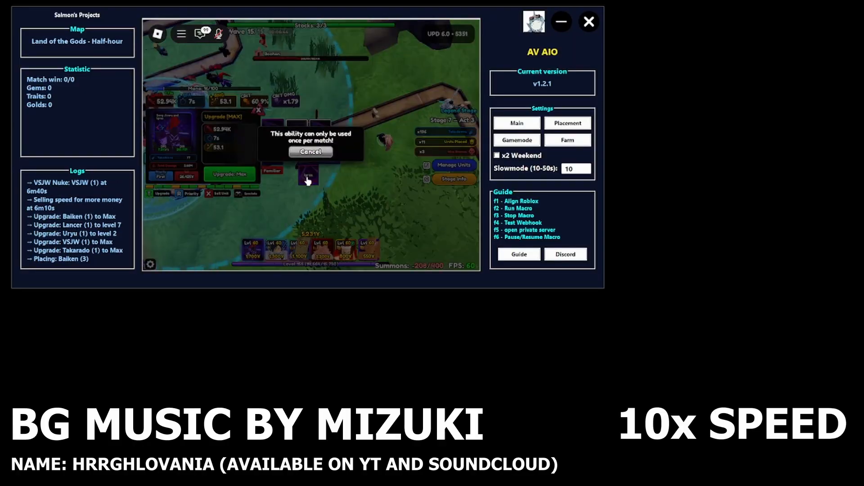
- Let the macro play the Land of the Gods half-hour match through wave 15
{"action": "left_click", "coordinate": [310, 152]}
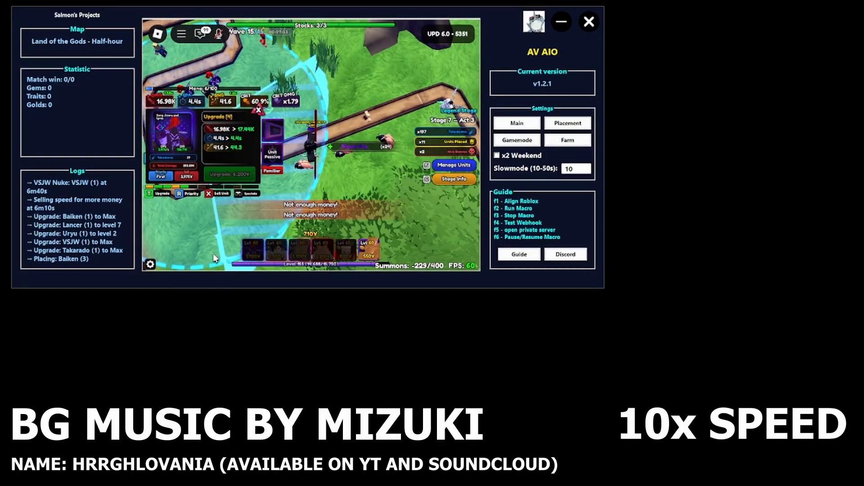